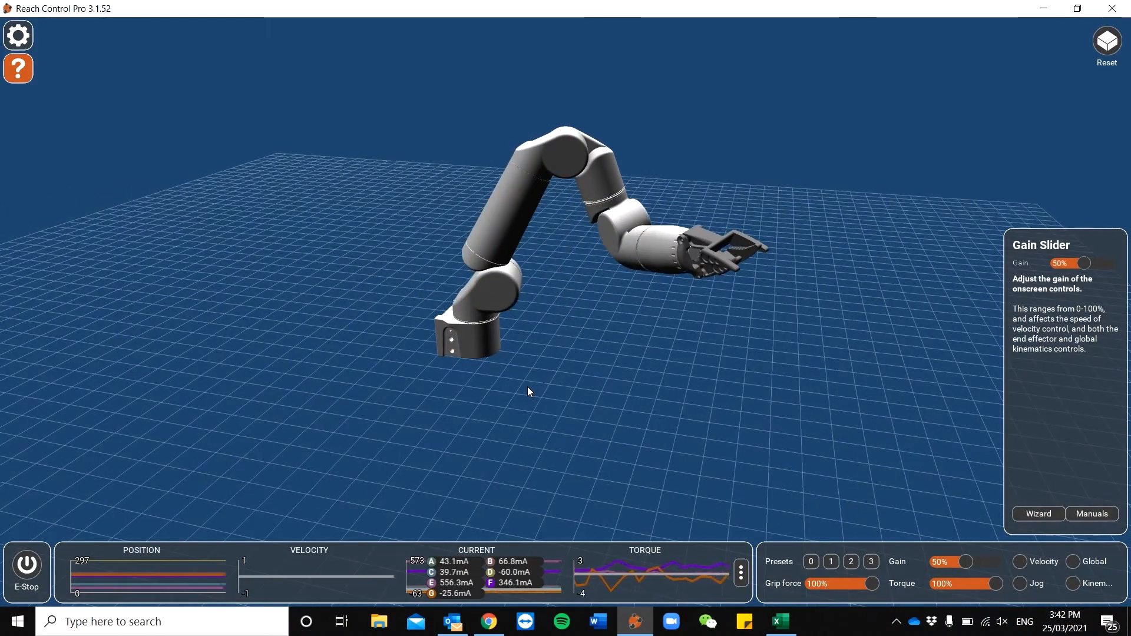
Orbit the arm view and check the RB7 connection and RIGHT ARM device settings.
left_click_drag(528, 391, 523, 390)
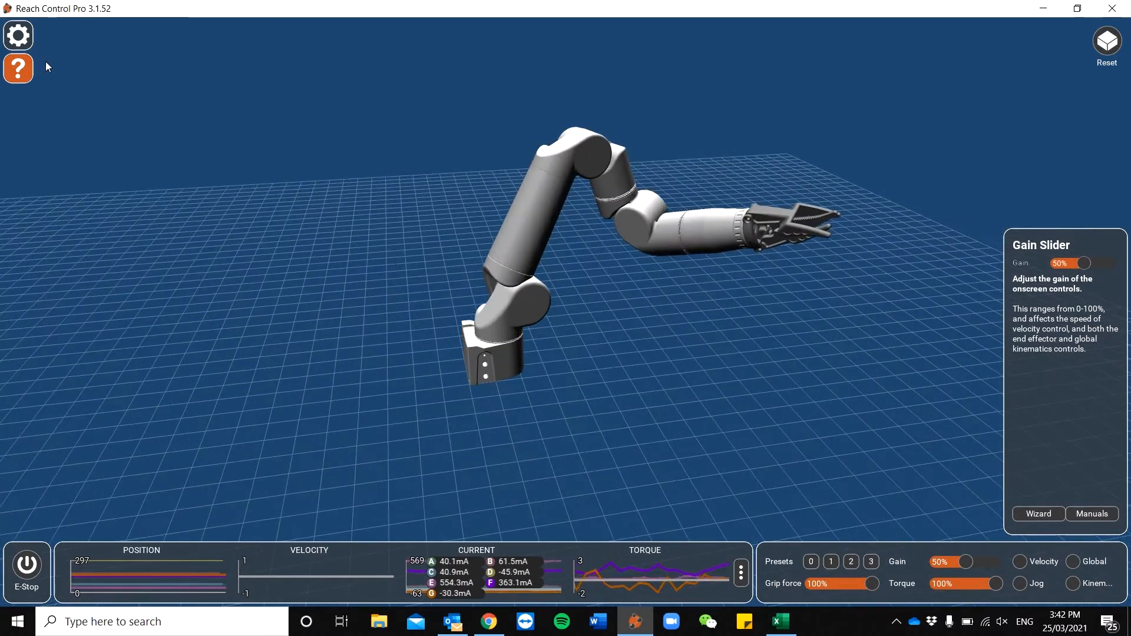
left_click(17, 35)
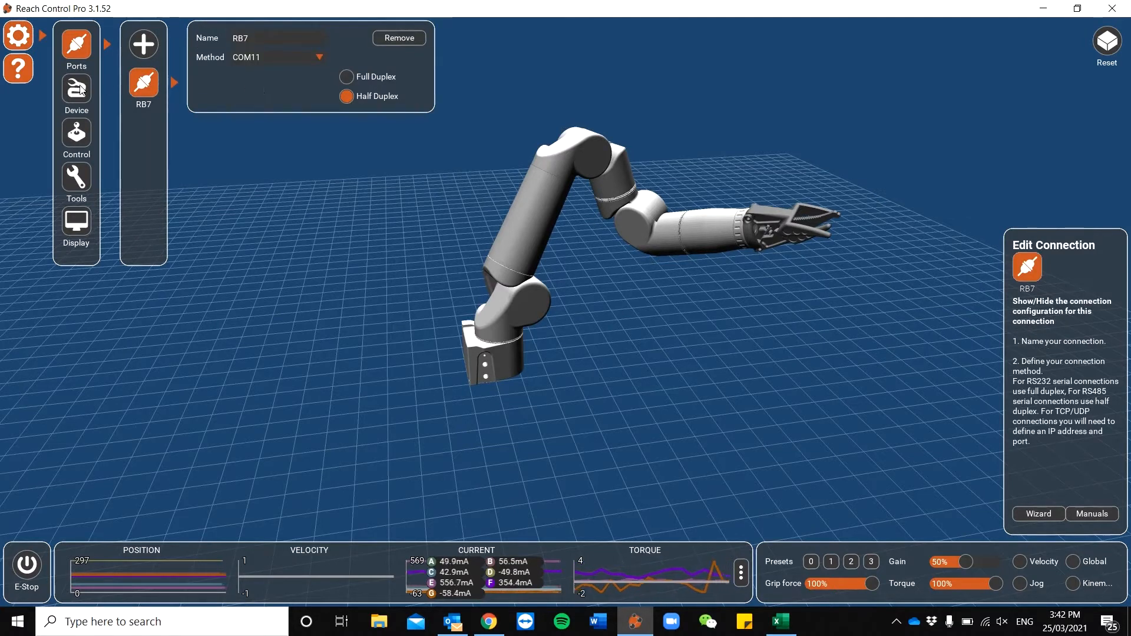
left_click(76, 92)
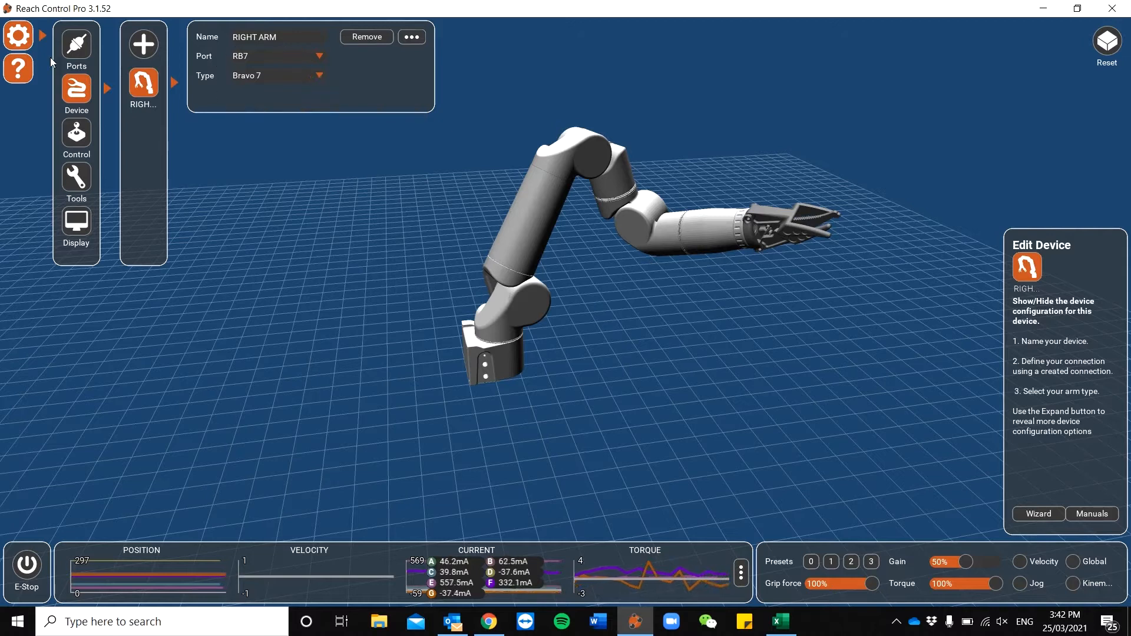
left_click(17, 35)
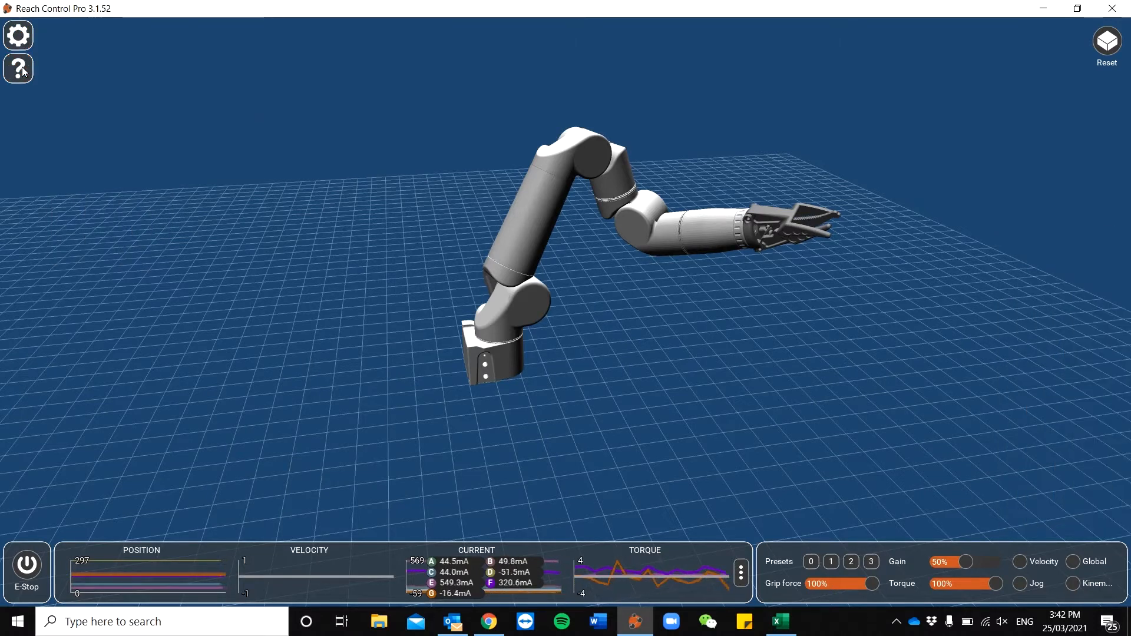
Bring back the help panel and reopen the Settings device list.
left_click(18, 69)
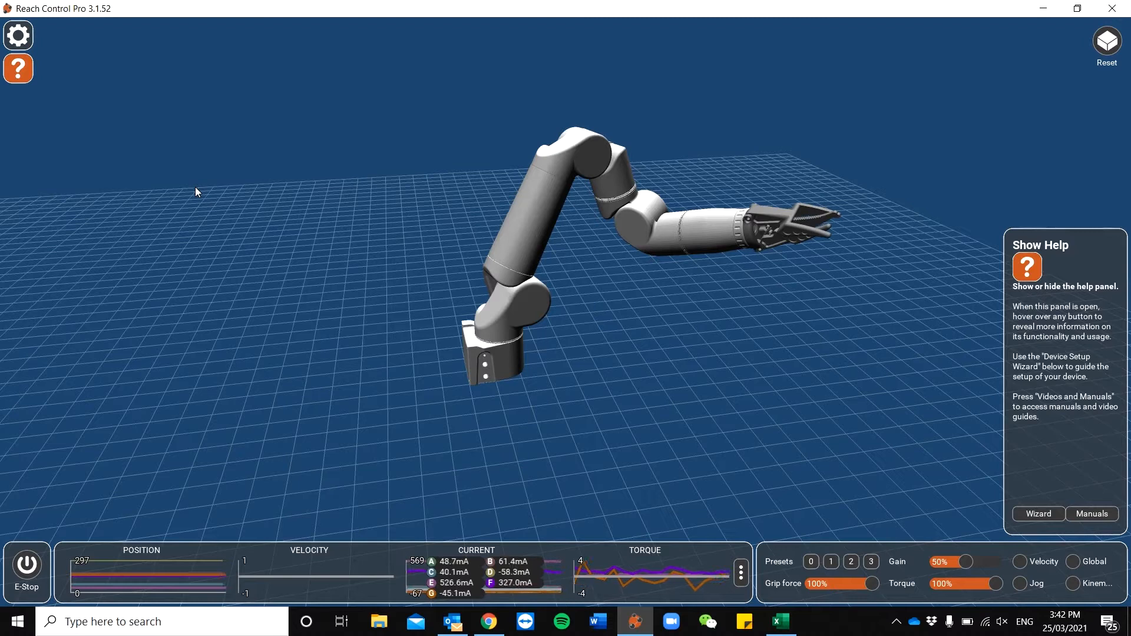
left_click(18, 35)
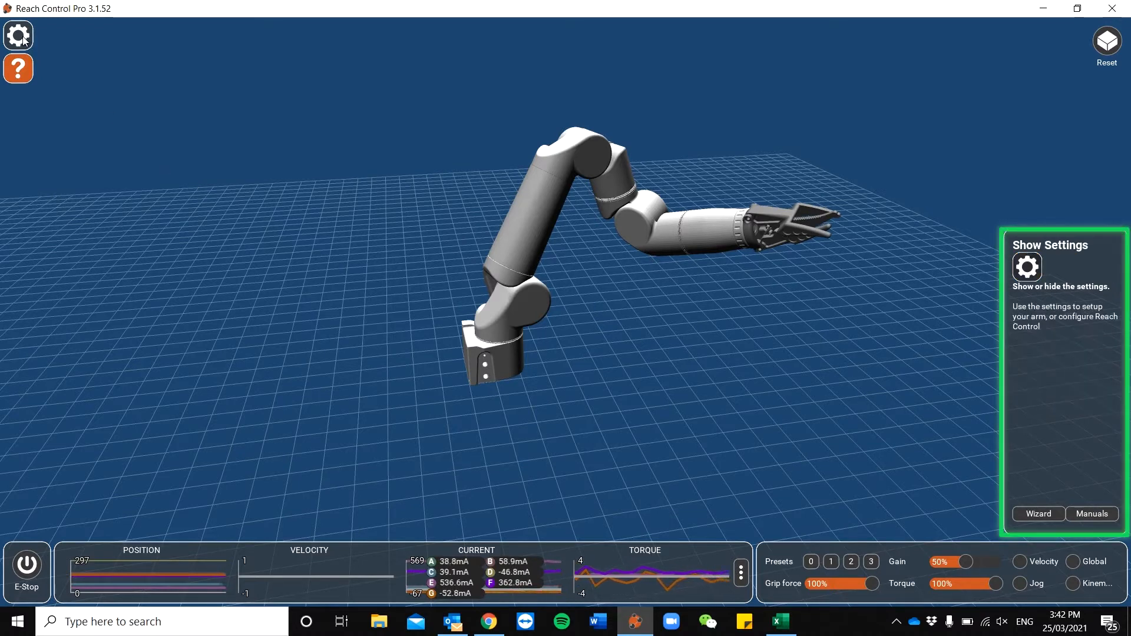
left_click(19, 35)
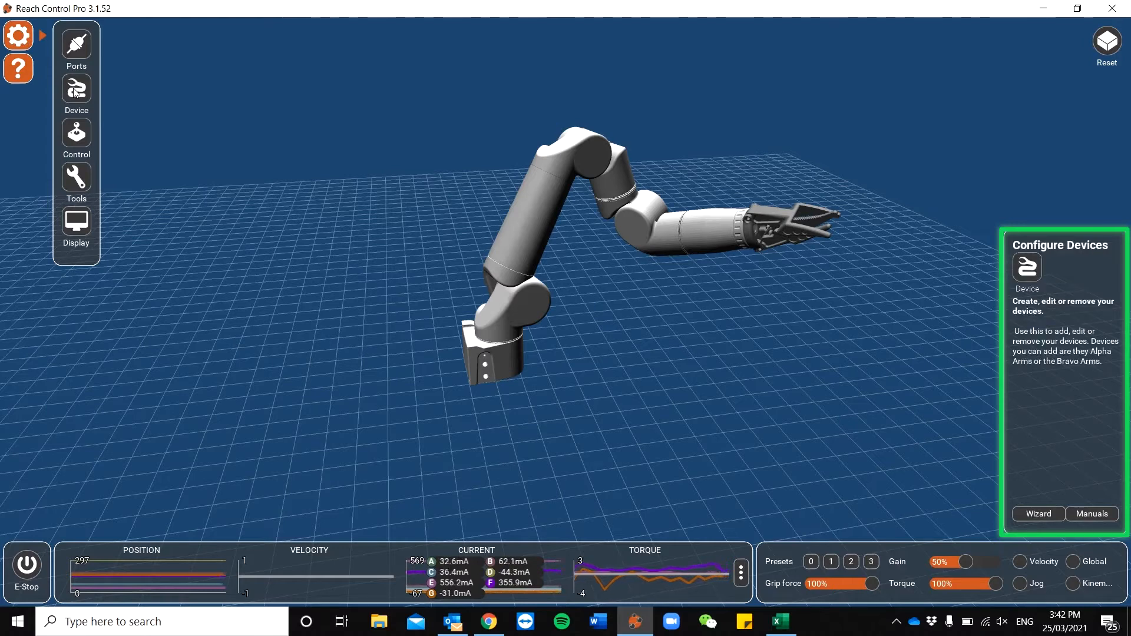
left_click(76, 89)
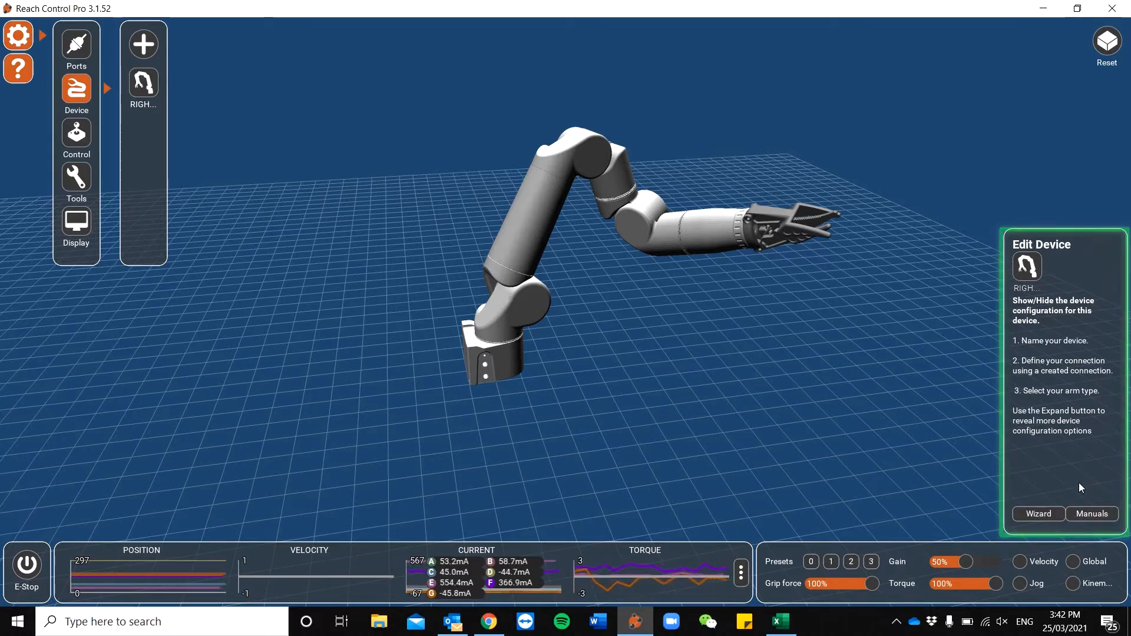
Expand the RIGHT ARM's extended device options and switch on obstacle editing.
left_click(17, 35)
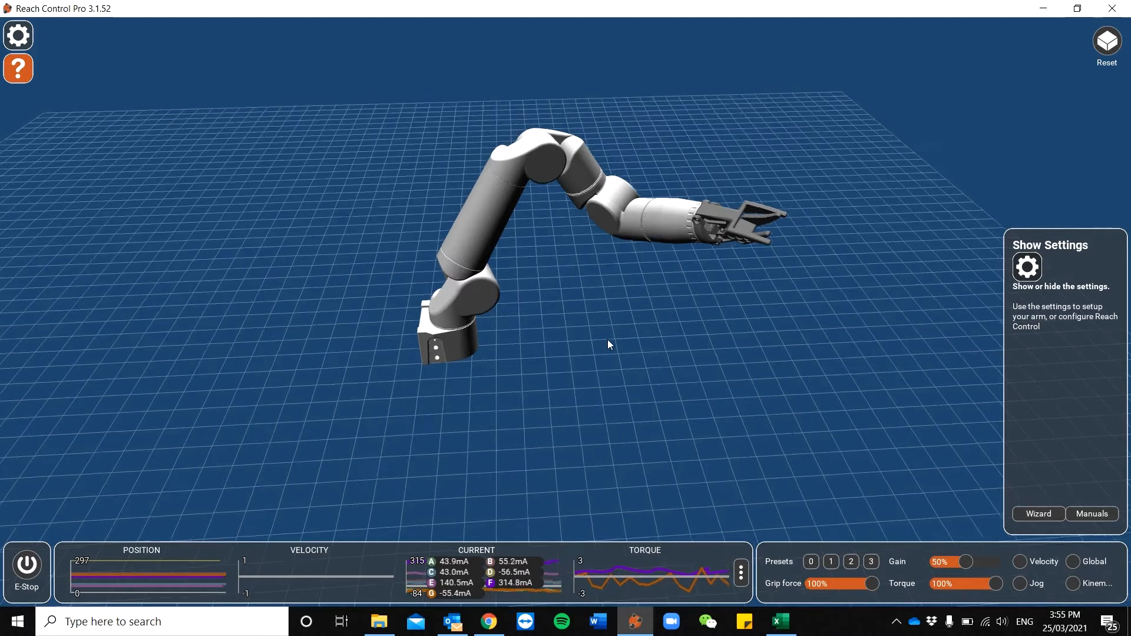
left_click(17, 35)
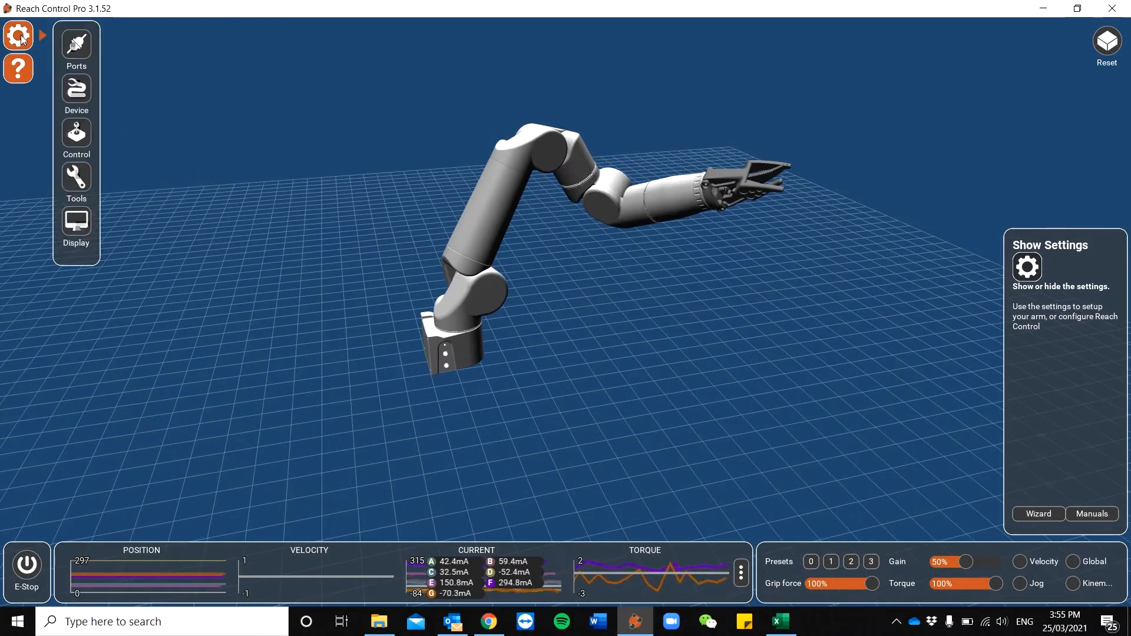
left_click(76, 92)
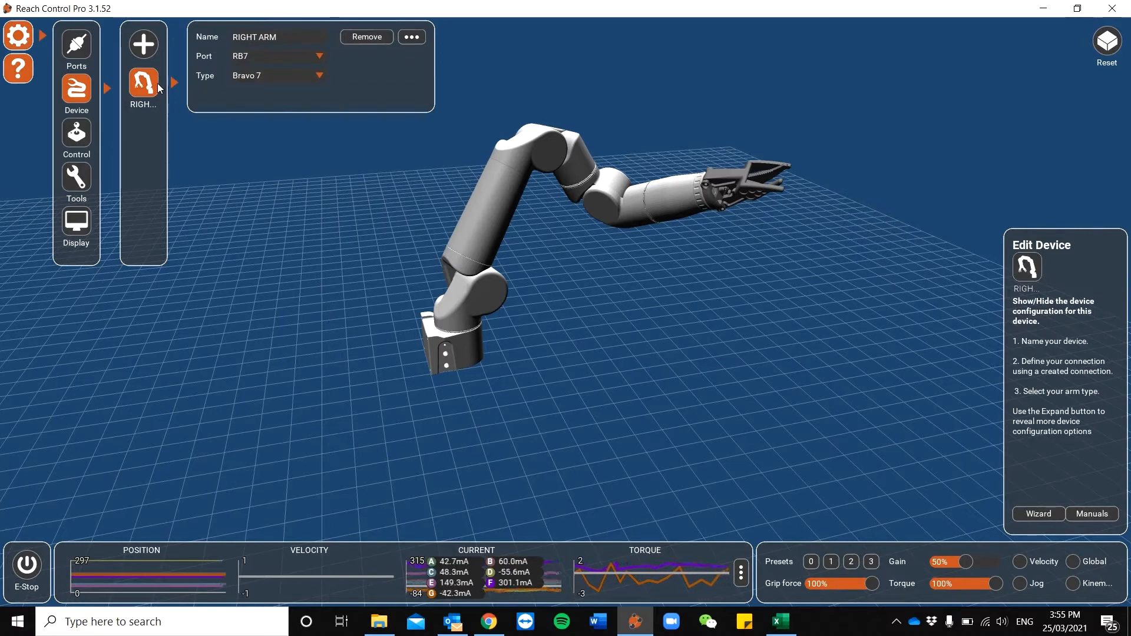
left_click(412, 36)
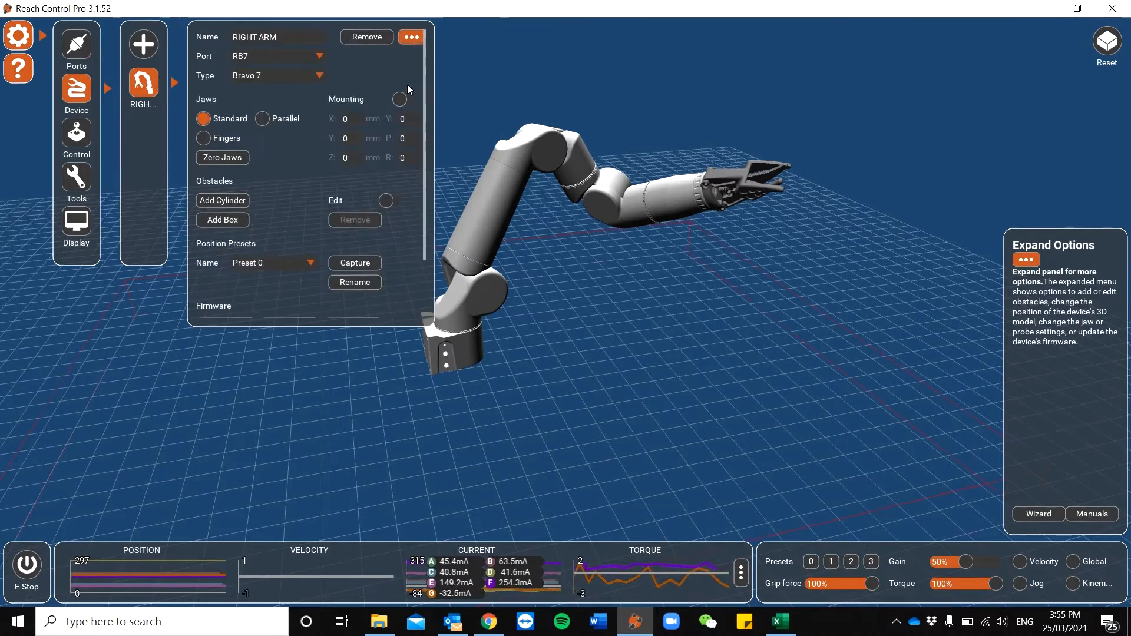
left_click(387, 199)
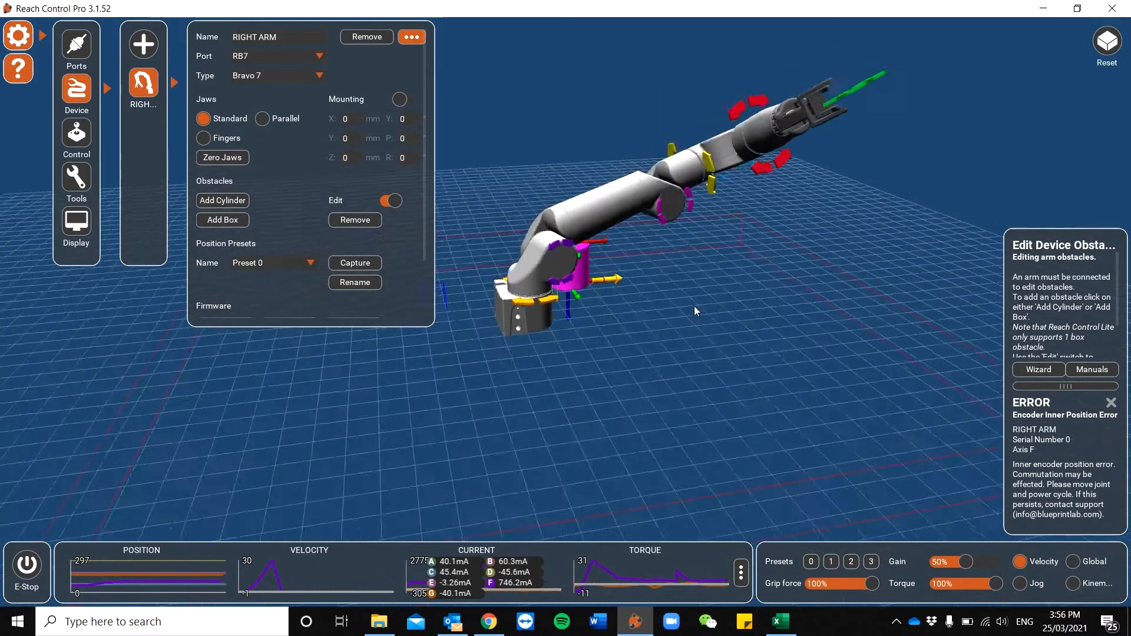
Move the cylinder obstacle beside the arm and add a flat box across the floor.
left_click_drag(721, 288, 736, 324)
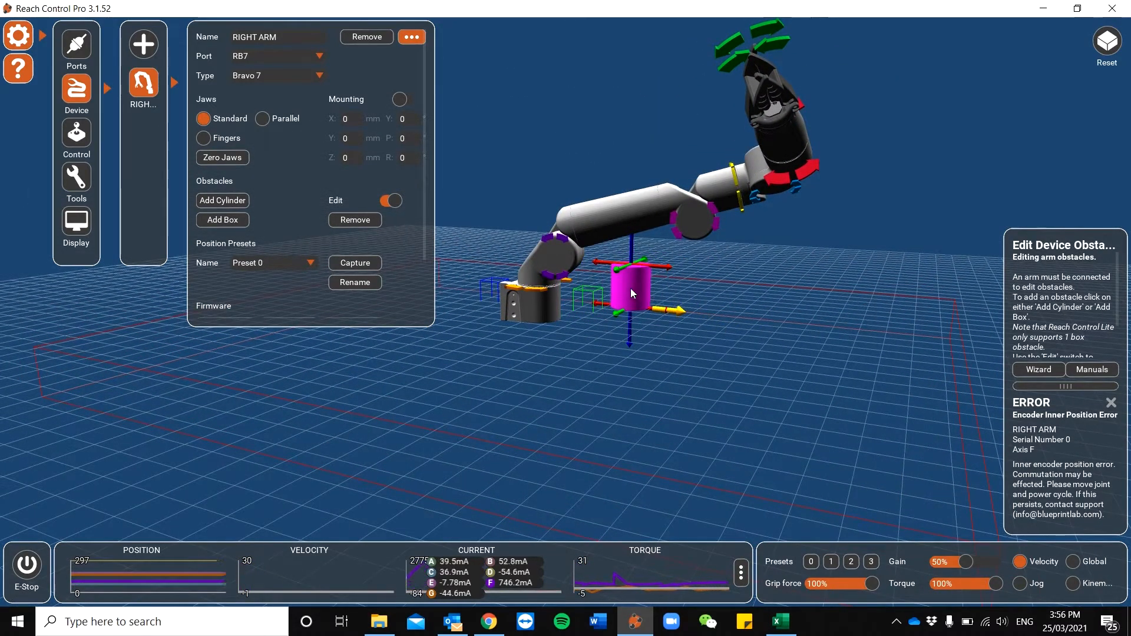
left_click_drag(630, 292, 637, 351)
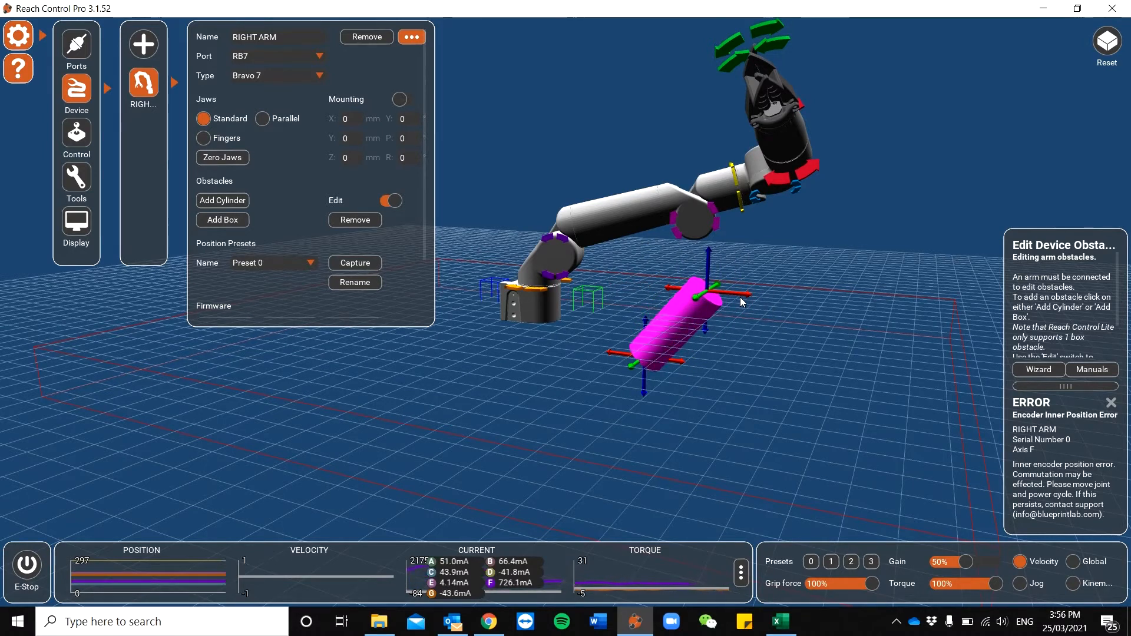
left_click(390, 200)
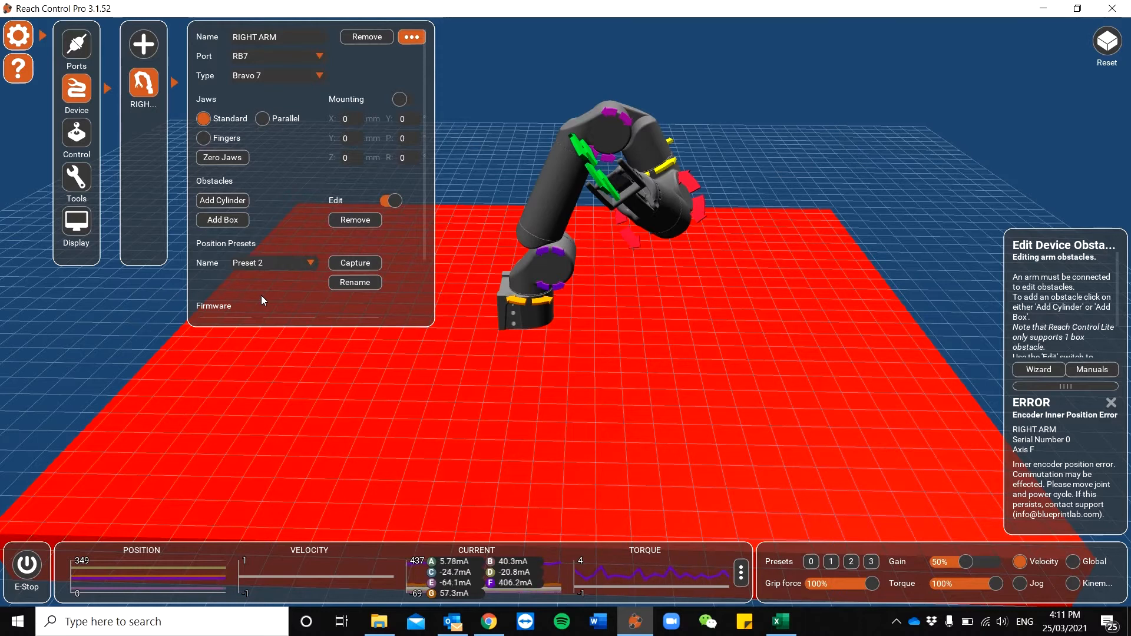
mouse_move(389, 292)
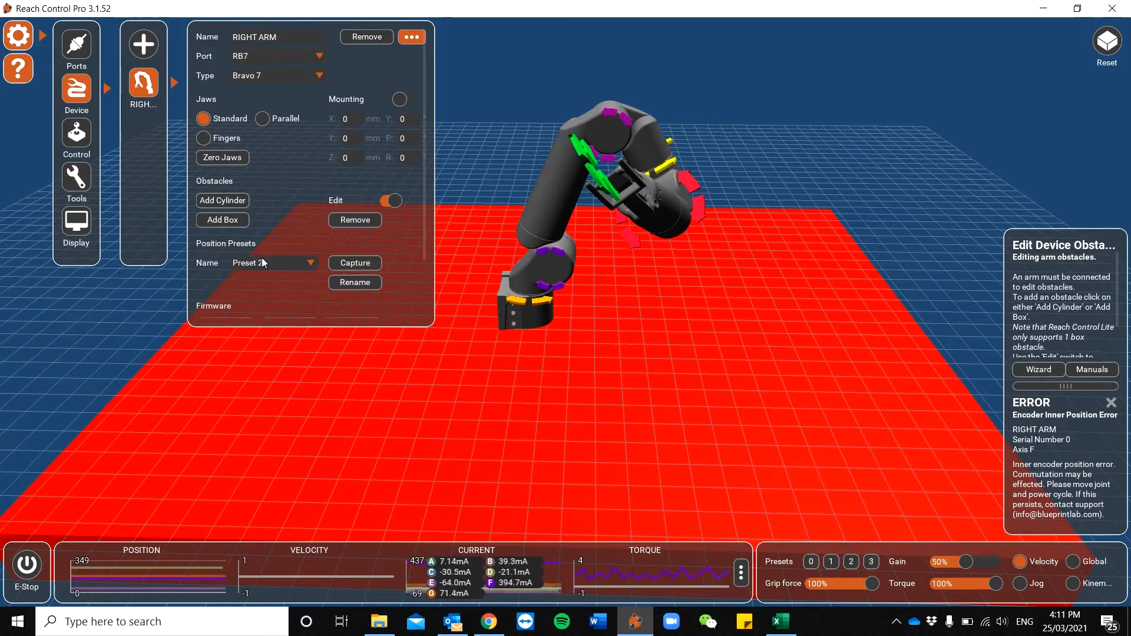
Select Preset 0 in the Position Presets dropdown and capture the pose.
left_click(273, 262)
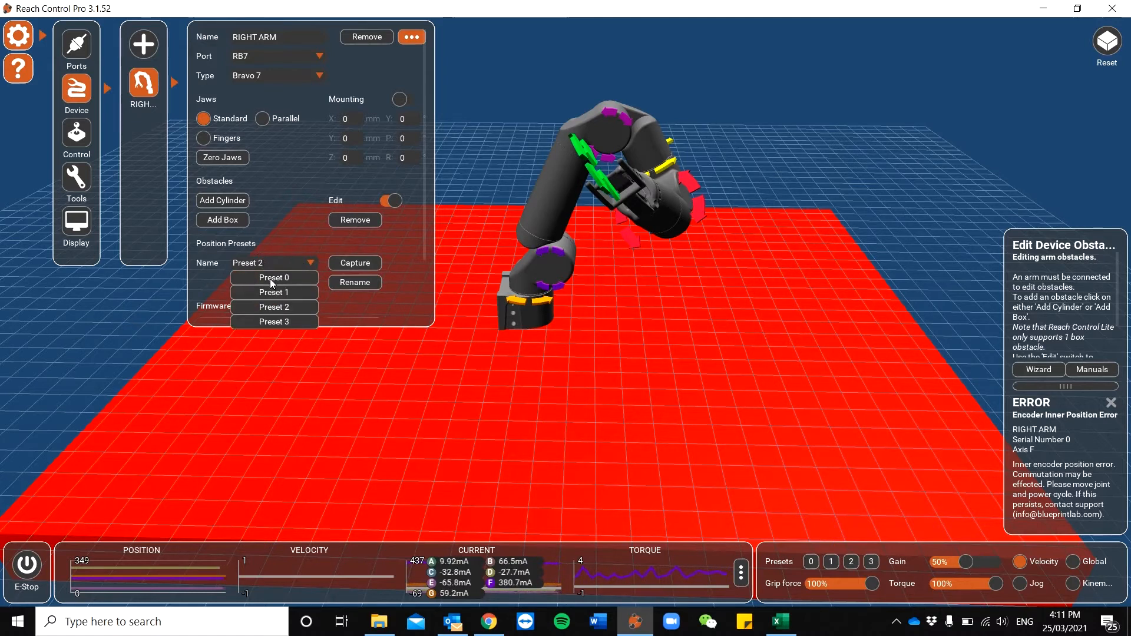
left_click(272, 277)
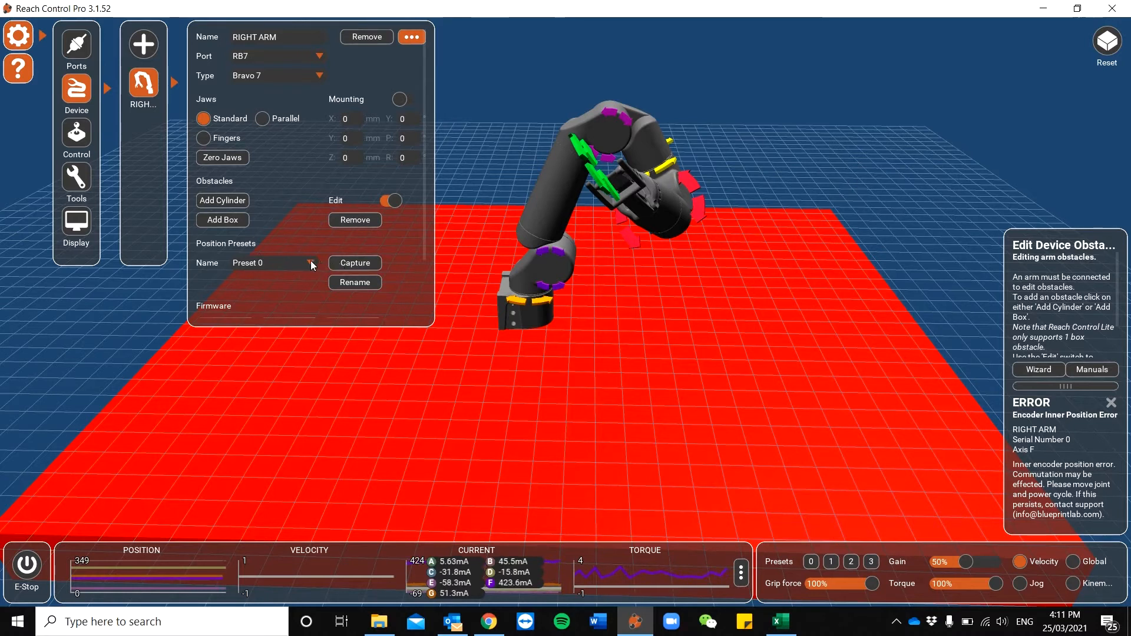
left_click(311, 263)
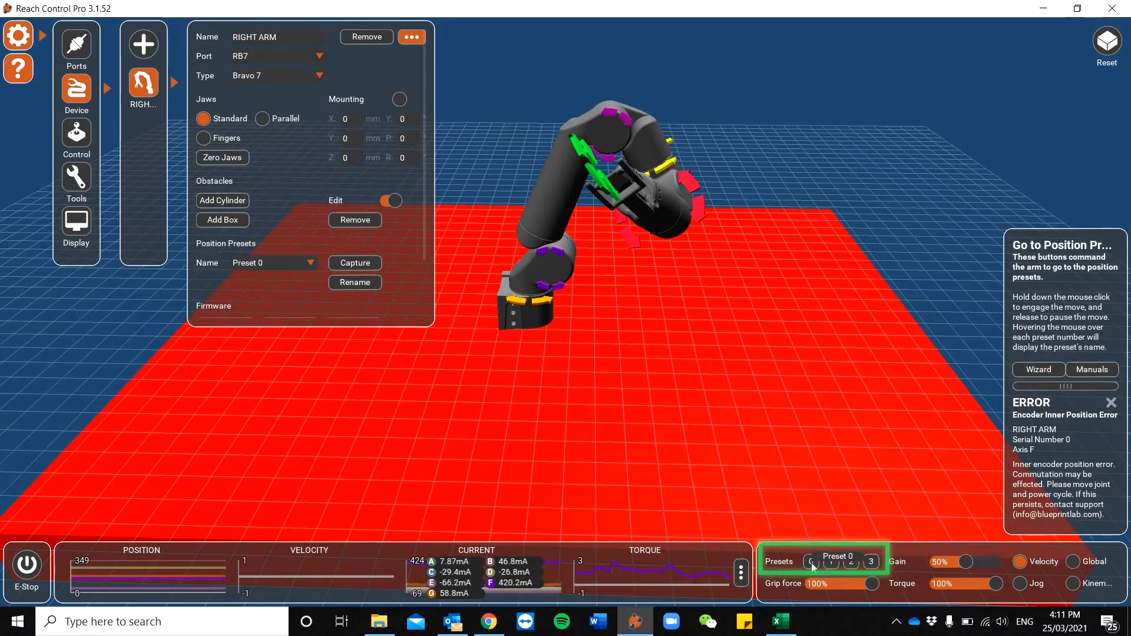
Drive the arm to Preset 0, then choose and drive to Preset 1.
left_click(811, 562)
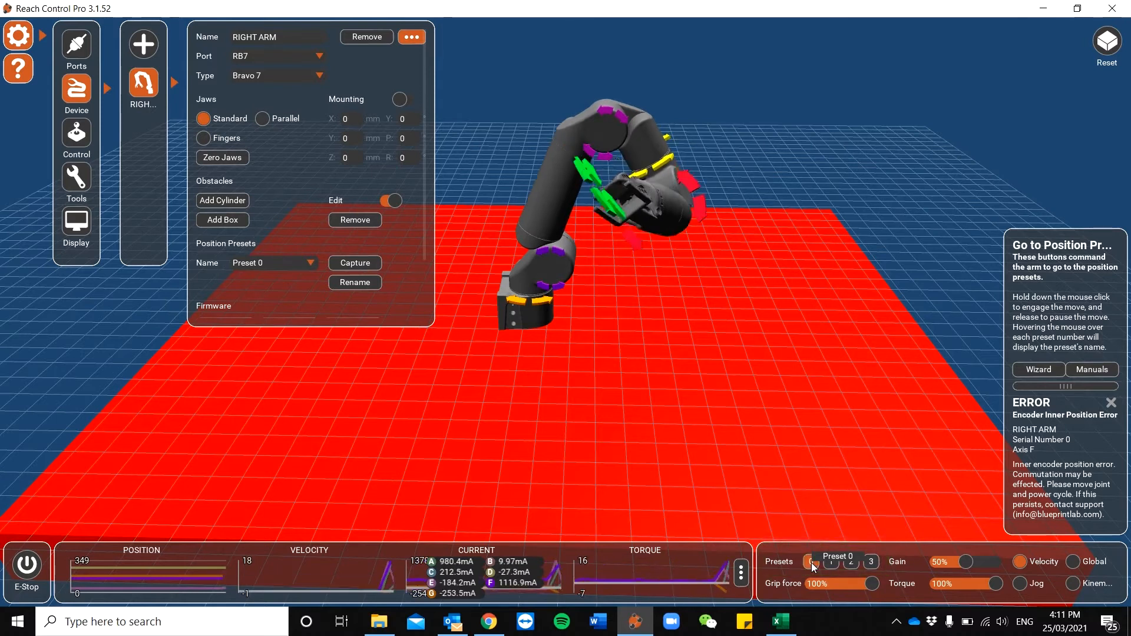
left_click(812, 562)
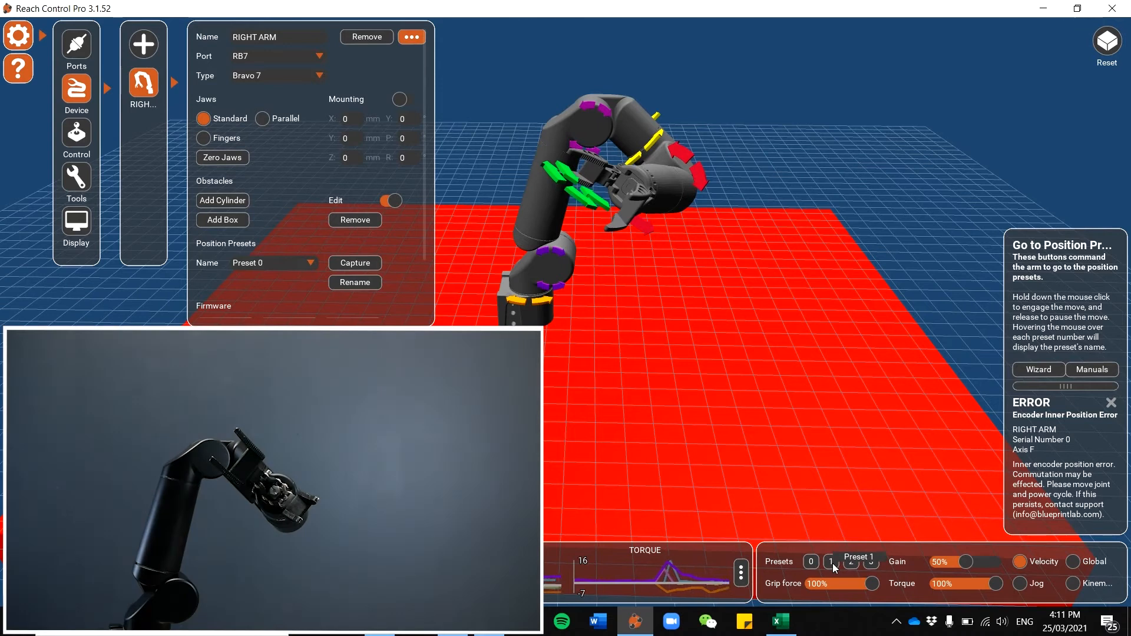
left_click(831, 561)
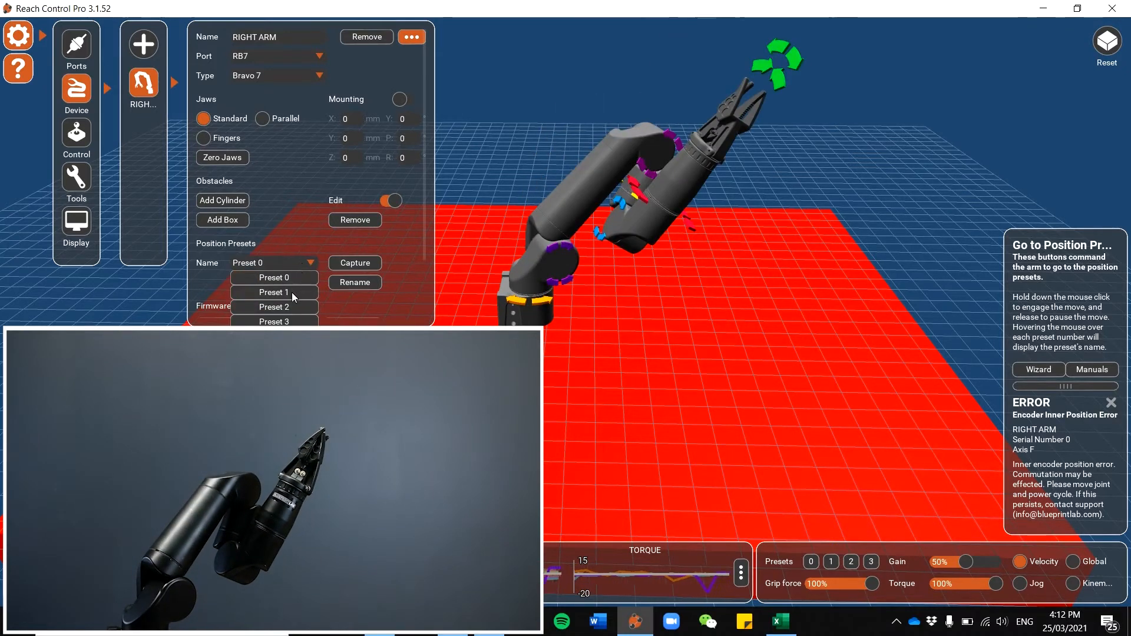
left_click(272, 307)
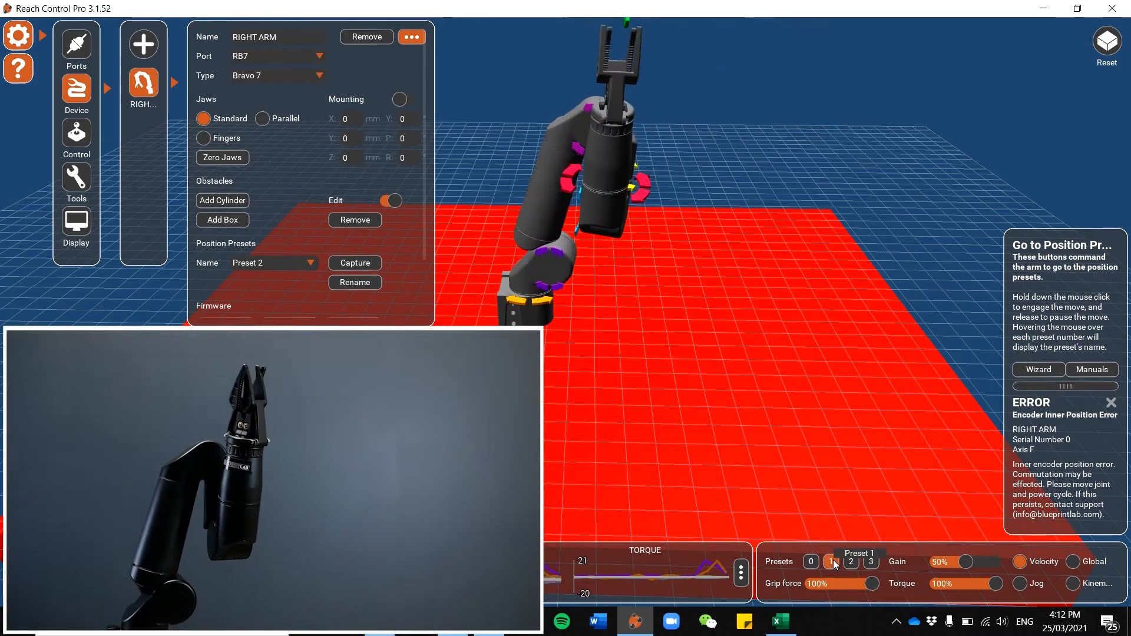
left_click(851, 562)
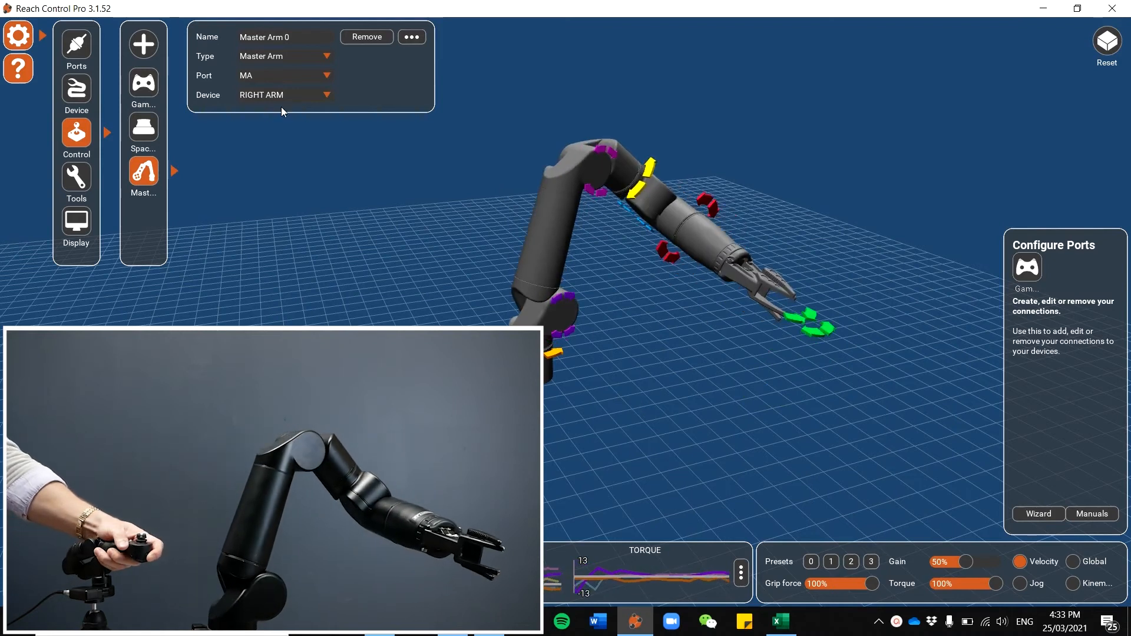
Expand the Master Arm's joint mapping and flip Rotate Joint G direction from - to +.
left_click(412, 37)
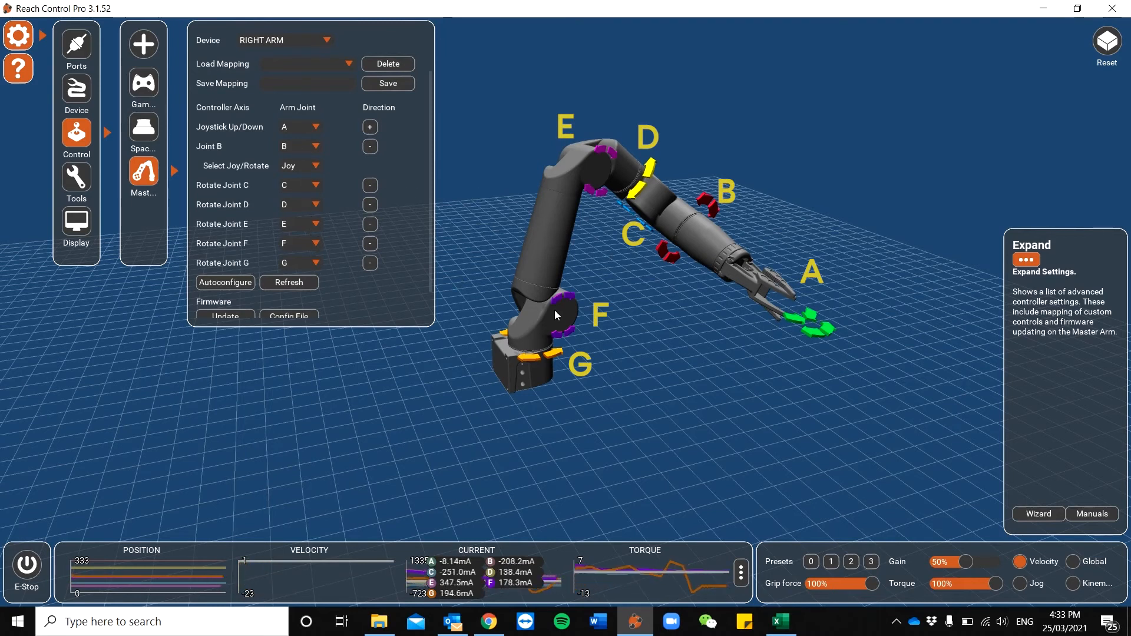
mouse_move(549, 373)
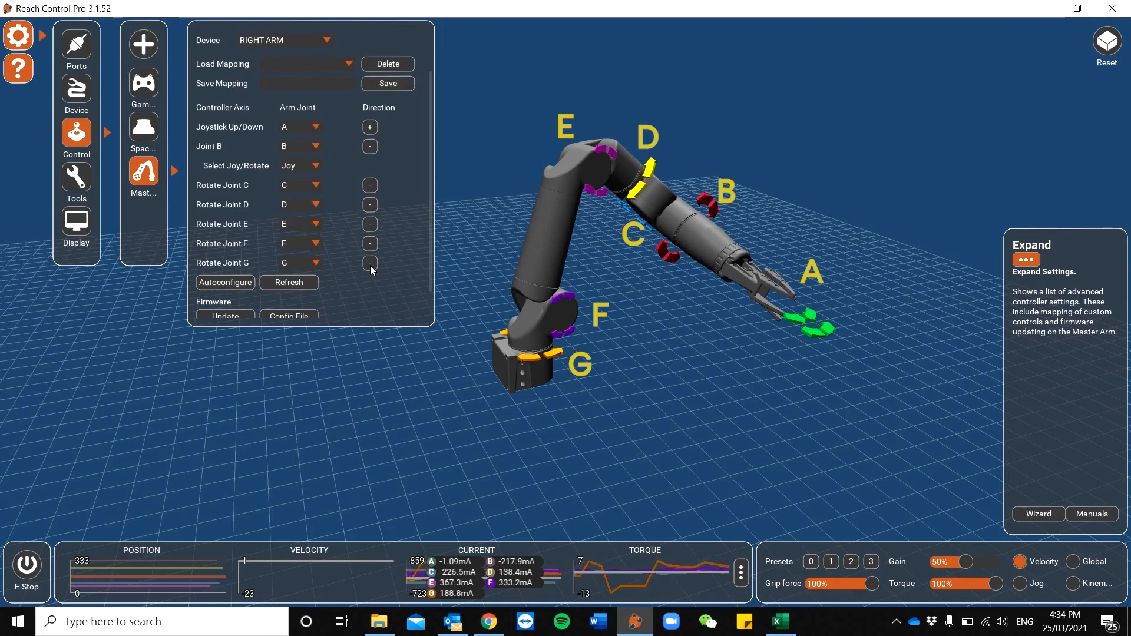
left_click(370, 263)
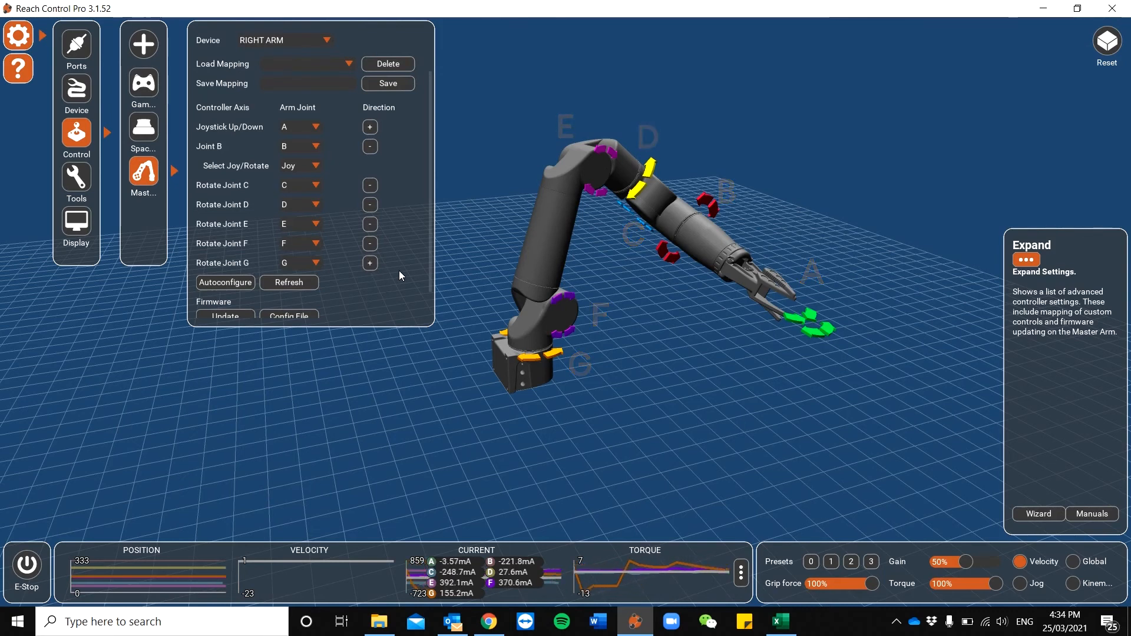